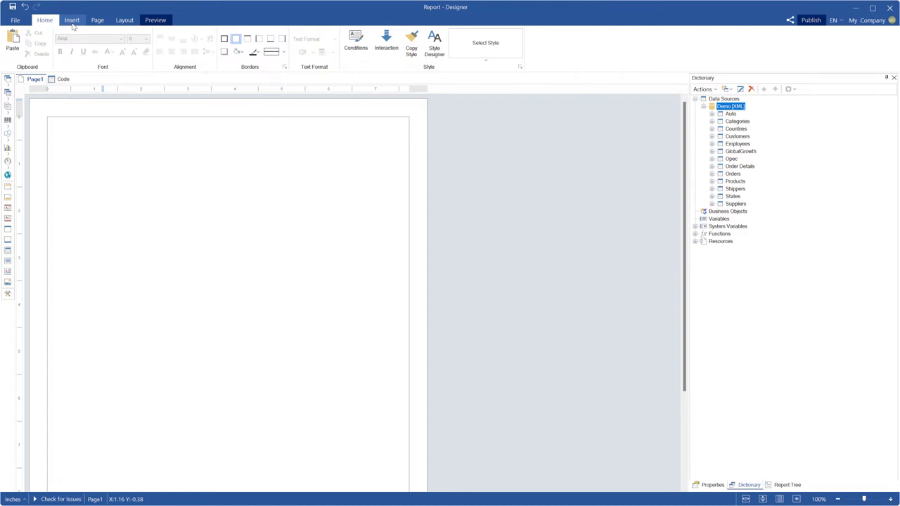
Step: Insert a clustered column chart on the report page plotting Categories.CategoryID as its values
left_click(72, 19)
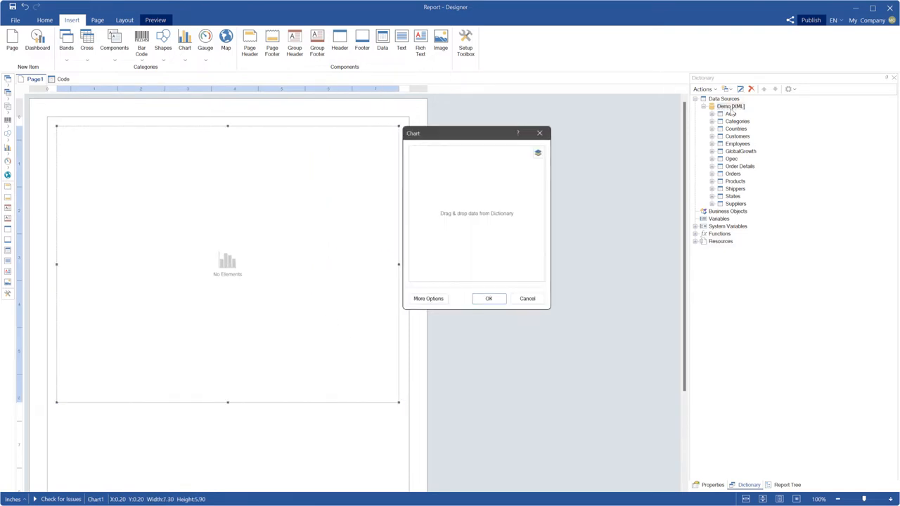
left_click(737, 121)
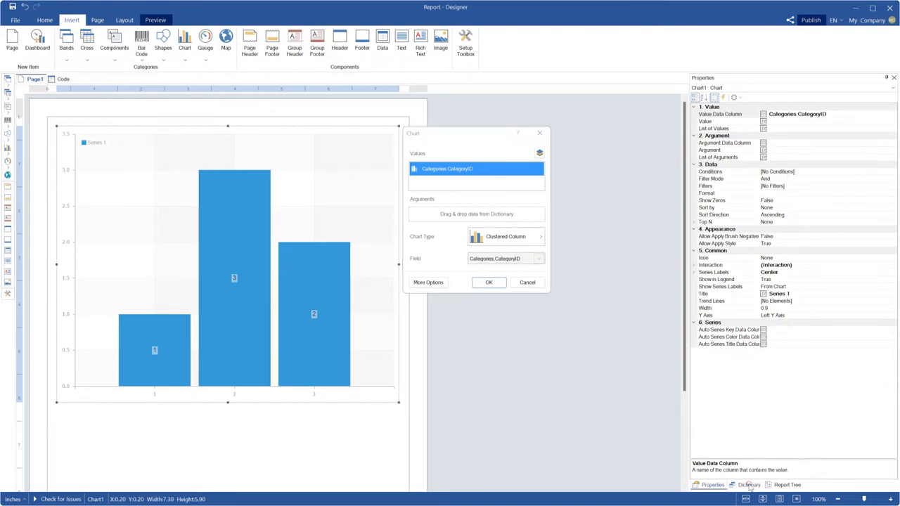
left_click(748, 484)
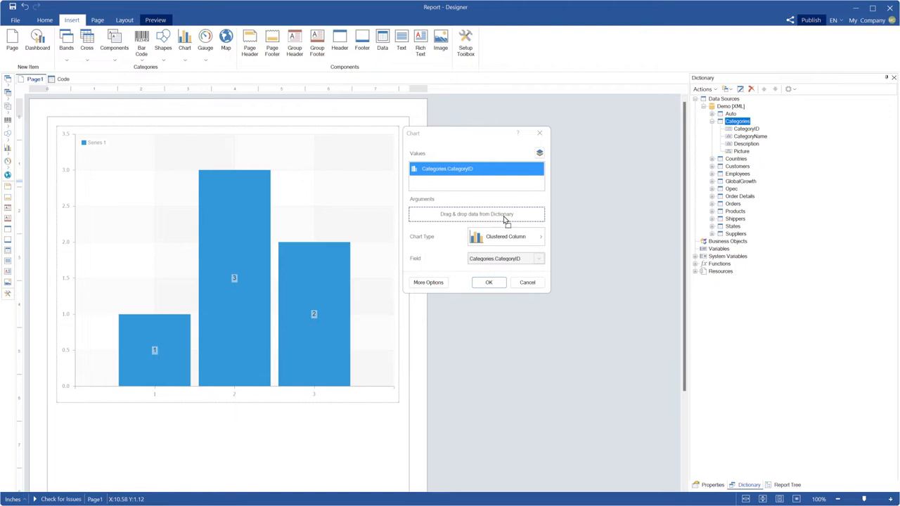
left_click(489, 281)
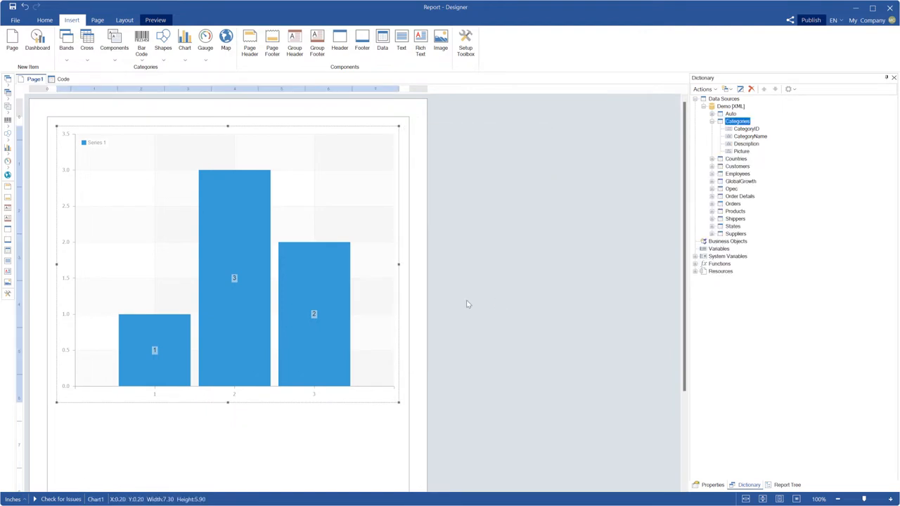
mouse_move(565, 388)
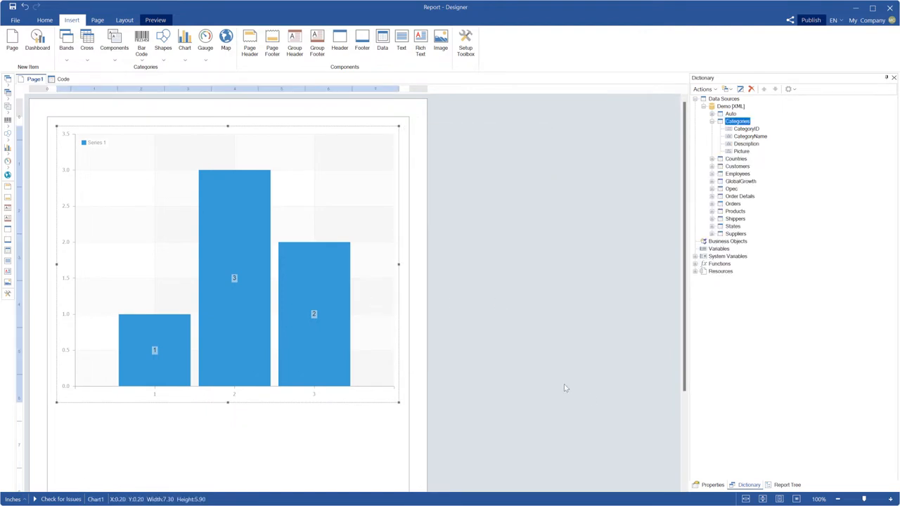
left_click(155, 20)
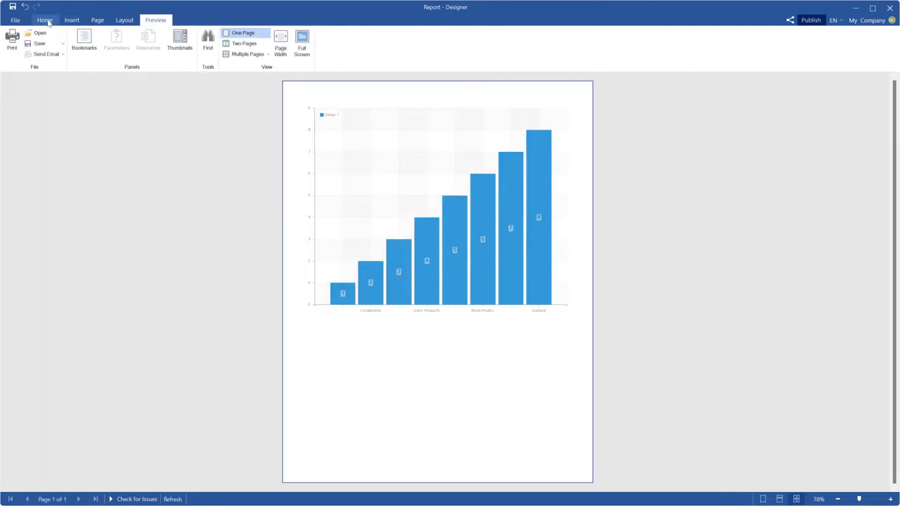
left_click(45, 19)
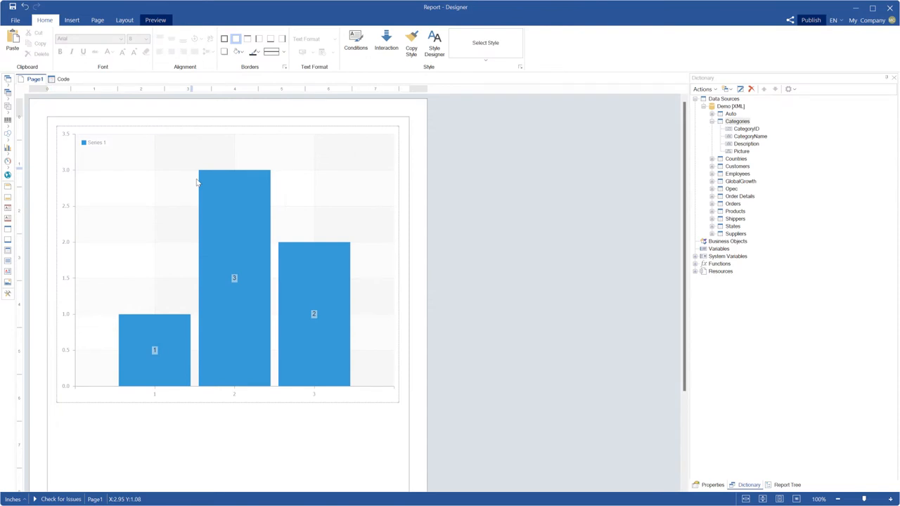
Step: Stop the chart style overriding series appearance and give the CategoryID columns rounded corners
double_click(233, 278)
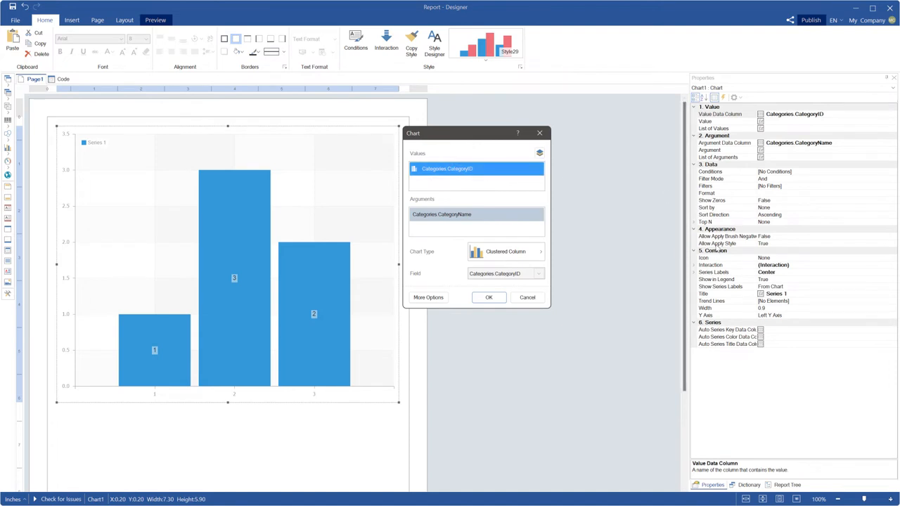
left_click(717, 243)
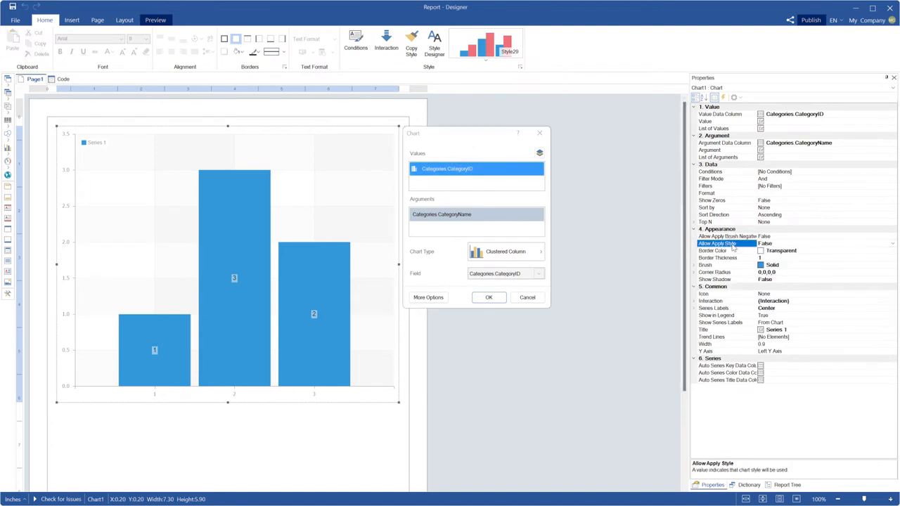
left_click(695, 273)
type("10,15")
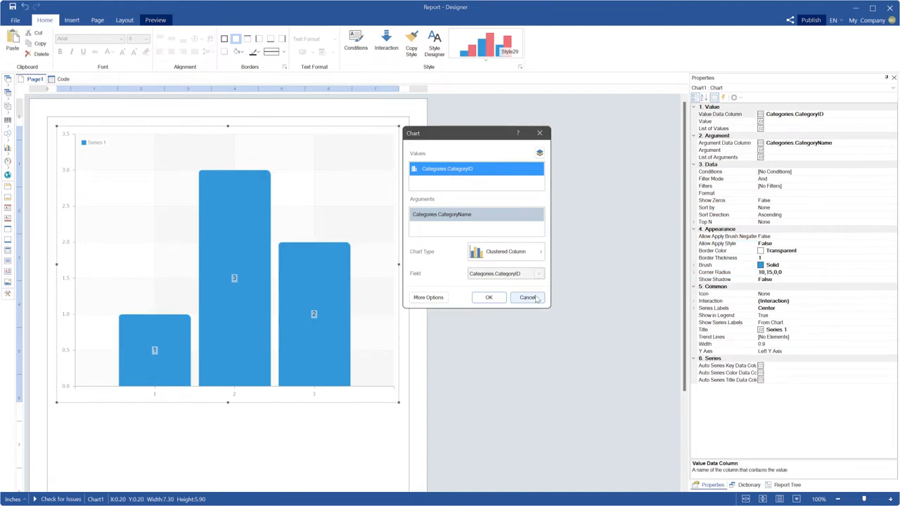
Step: Set the chart Area's Color Each so every column draws in its own colour
left_click(528, 298)
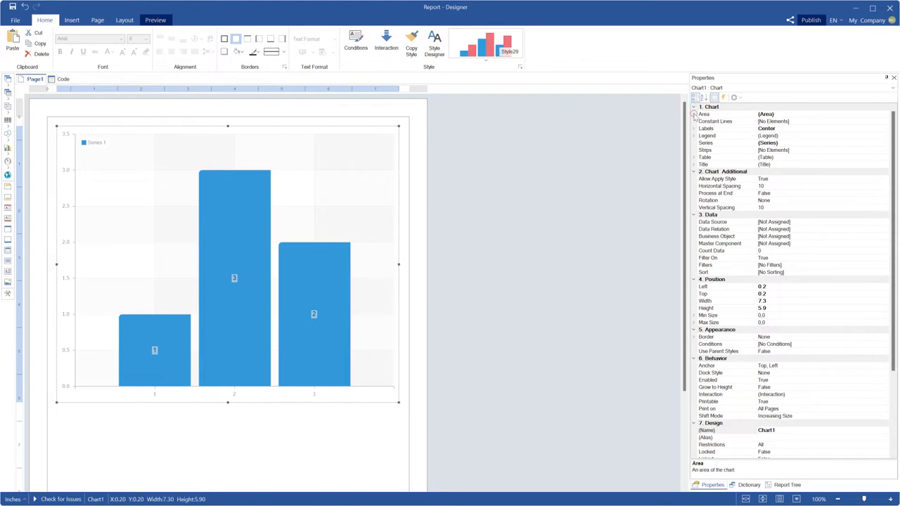
left_click(695, 114)
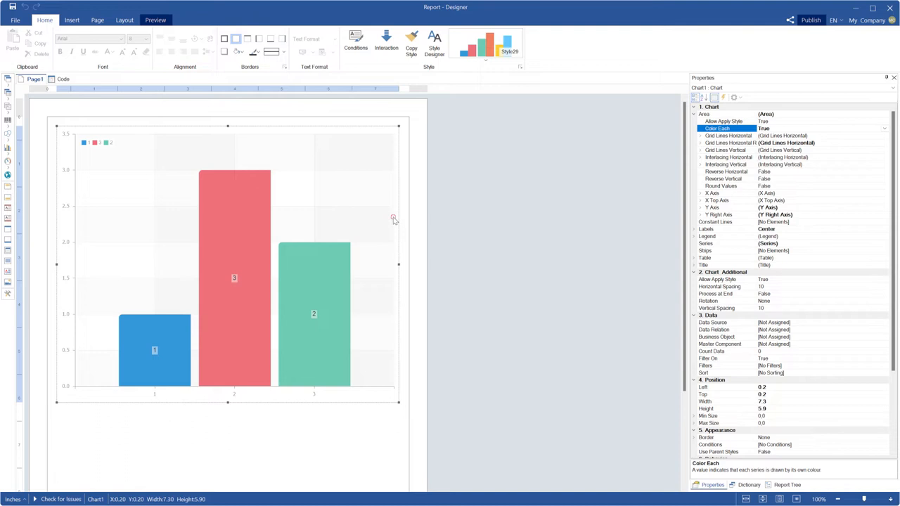
double_click(234, 274)
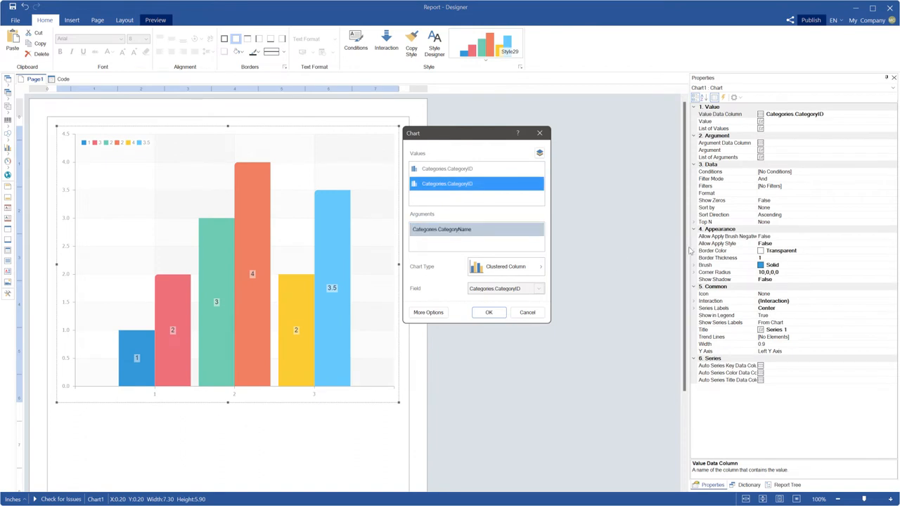
Step: Give the first CategoryID series individual corner radii so its top corners are rounded
left_click(447, 168)
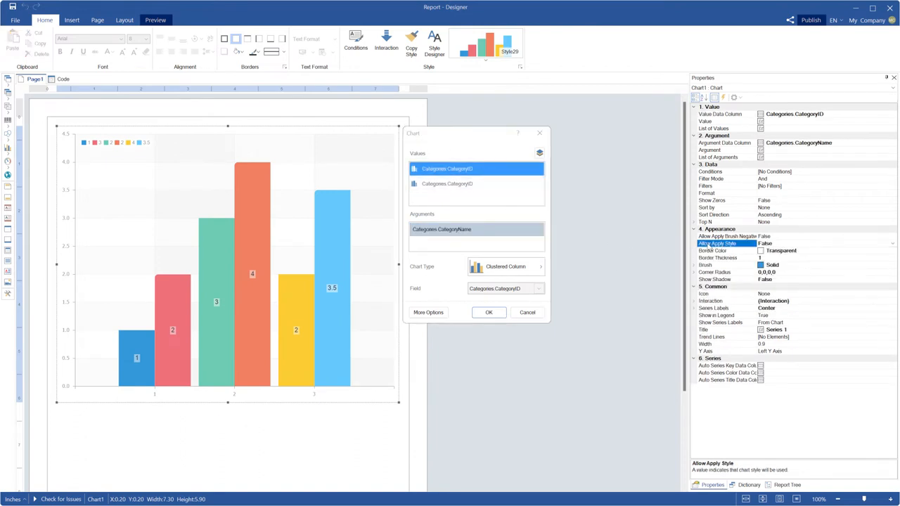
left_click(693, 273)
type("30")
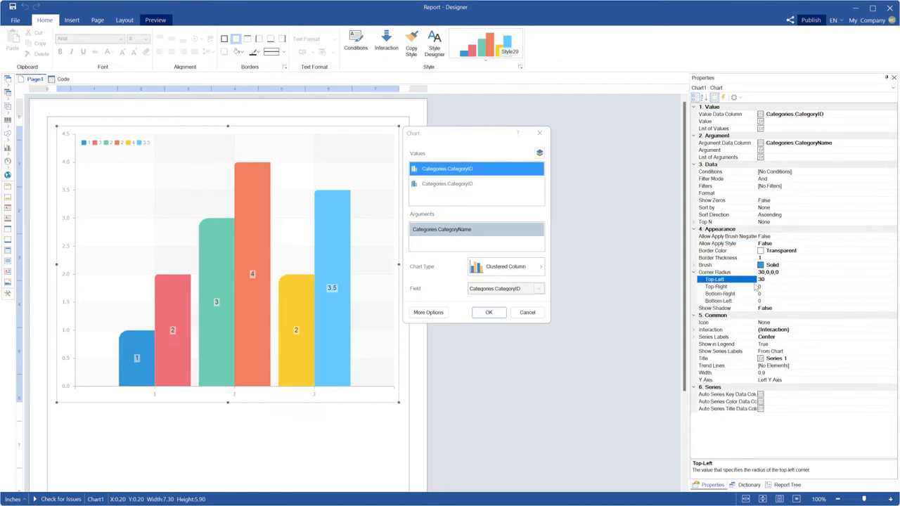
left_click(715, 287)
type("25")
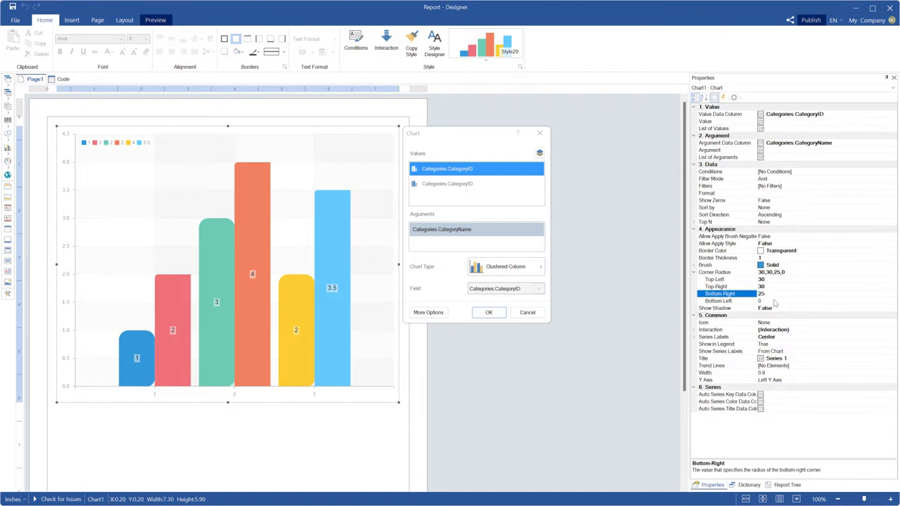
left_click(718, 301)
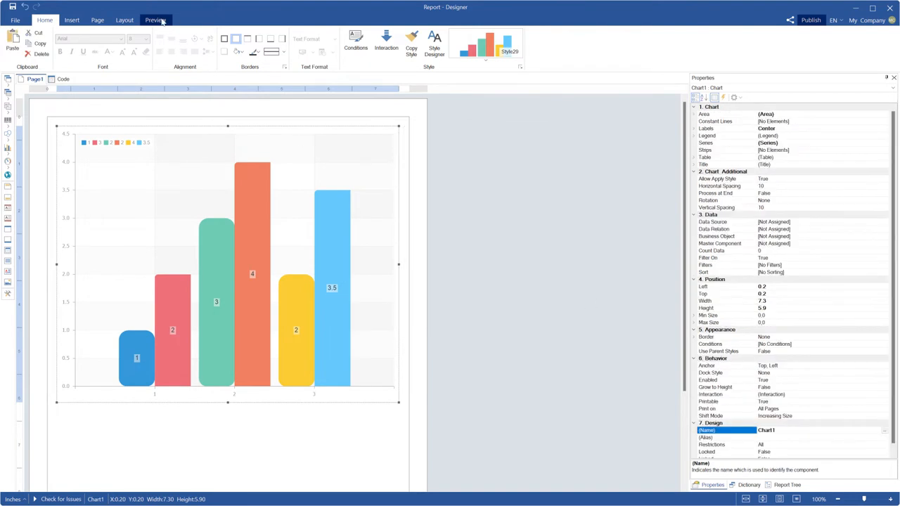
Step: Add a new blank dashboard page, Dashboard1, to the report
left_click(155, 20)
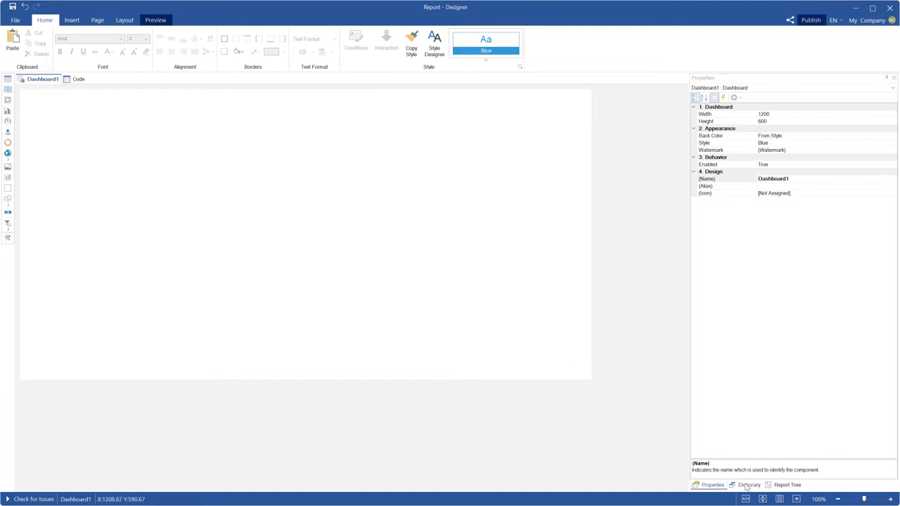
Step: Insert a dashboard chart with Statistics.Population as values and Continent as arguments
left_click(70, 19)
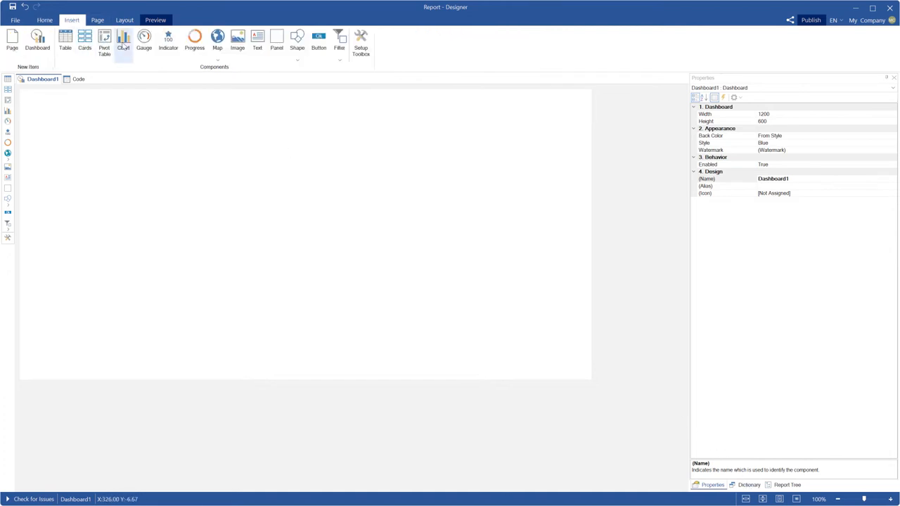
left_click(124, 39)
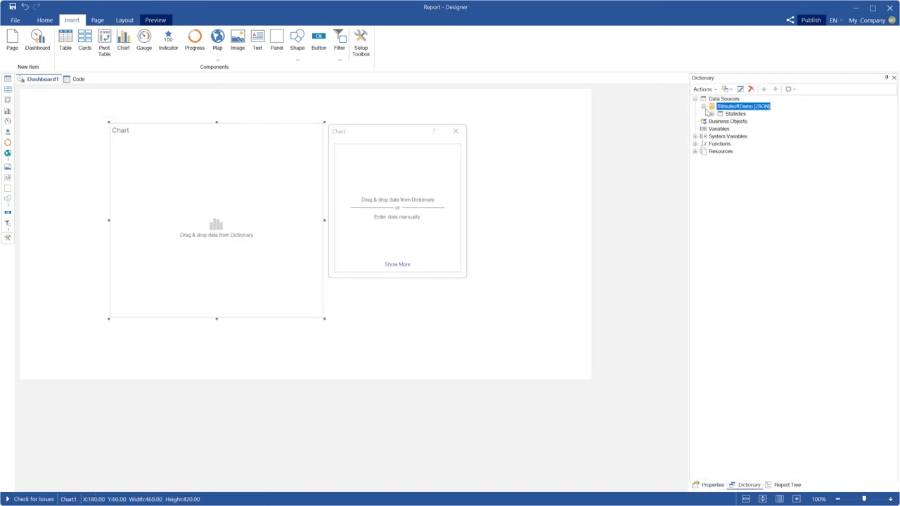
left_click(712, 113)
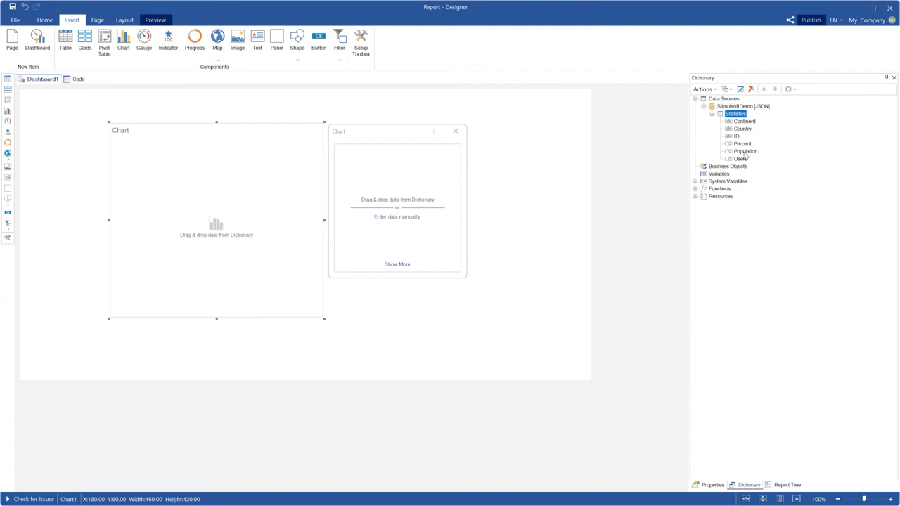
left_click_drag(745, 151, 396, 166)
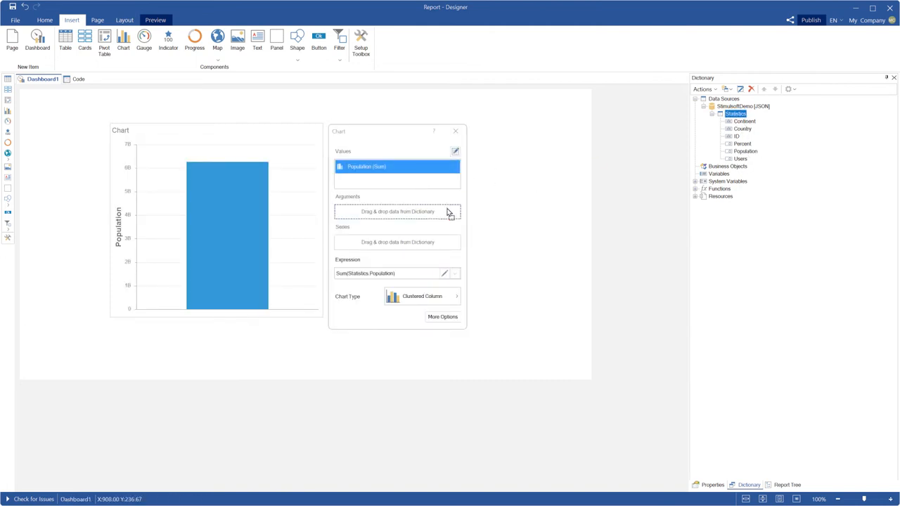
left_click_drag(744, 121, 397, 211)
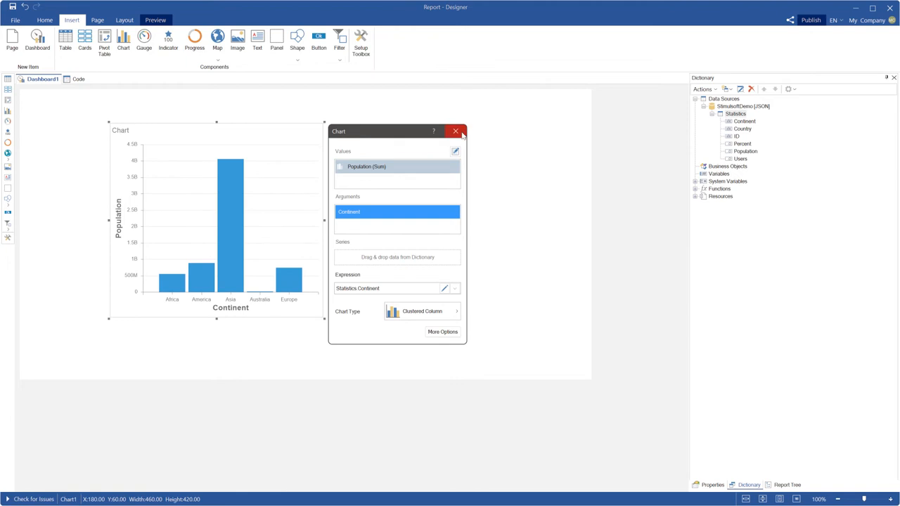
left_click(456, 132)
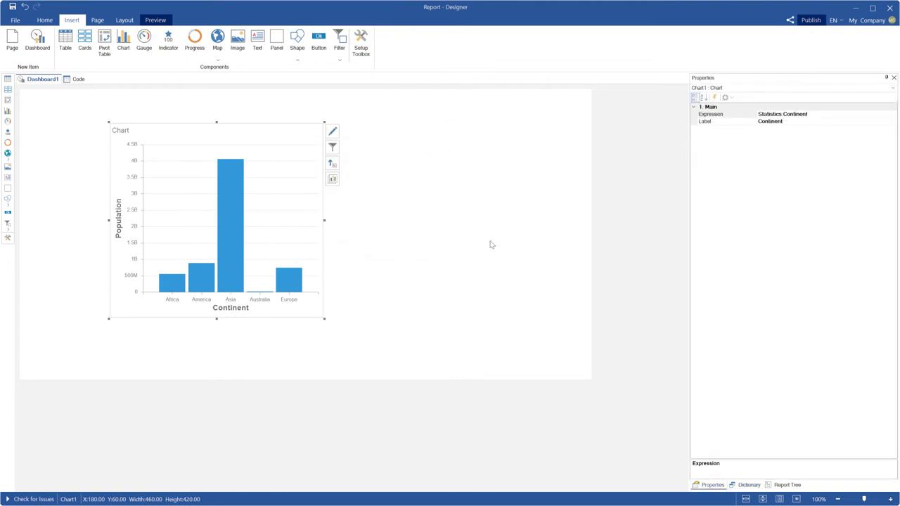
Step: Create a new chart style, Style1, in the Style Designer with the series border turned off
left_click(695, 97)
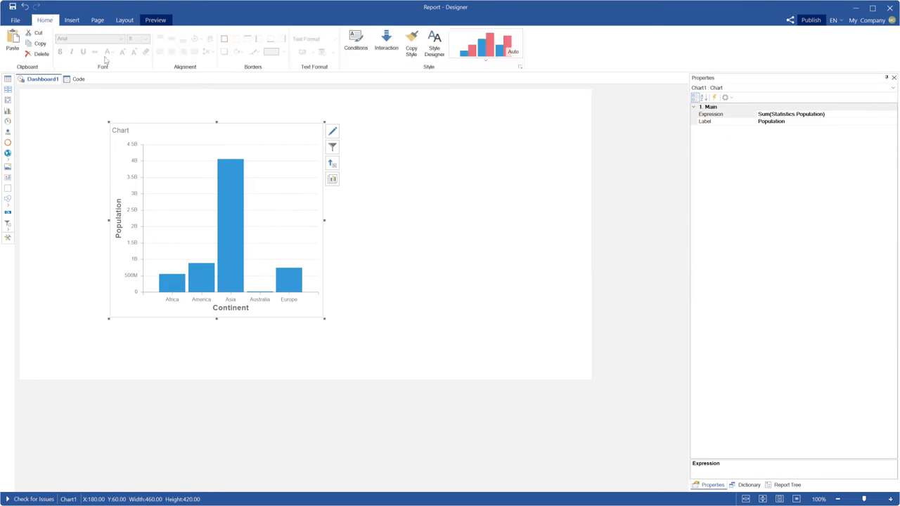
left_click(435, 42)
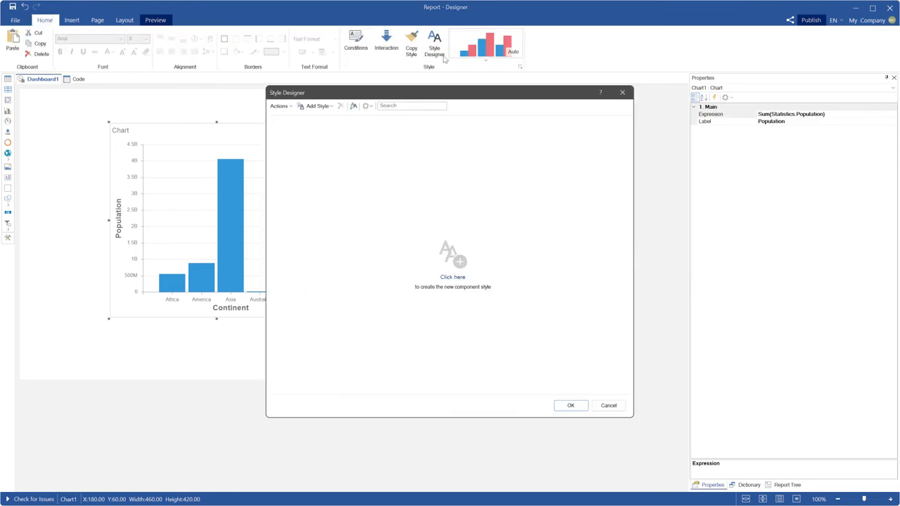
left_click(453, 276)
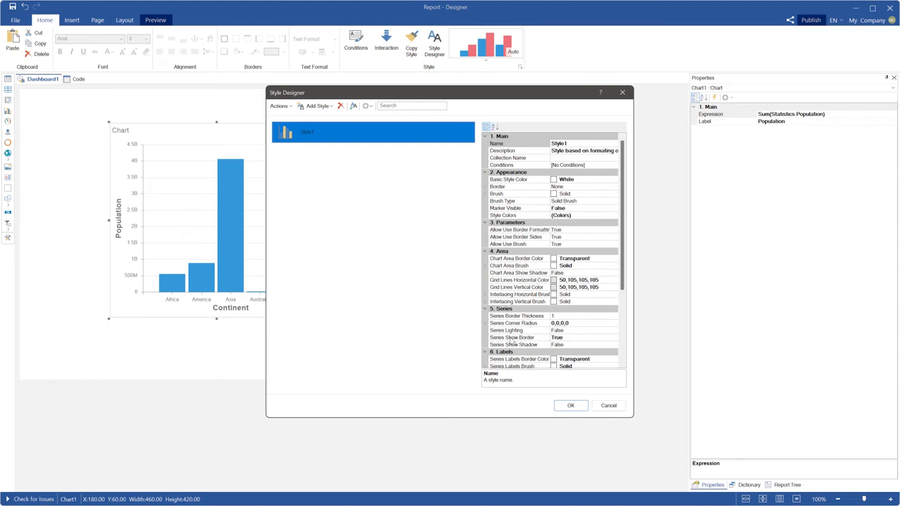
left_click(513, 337)
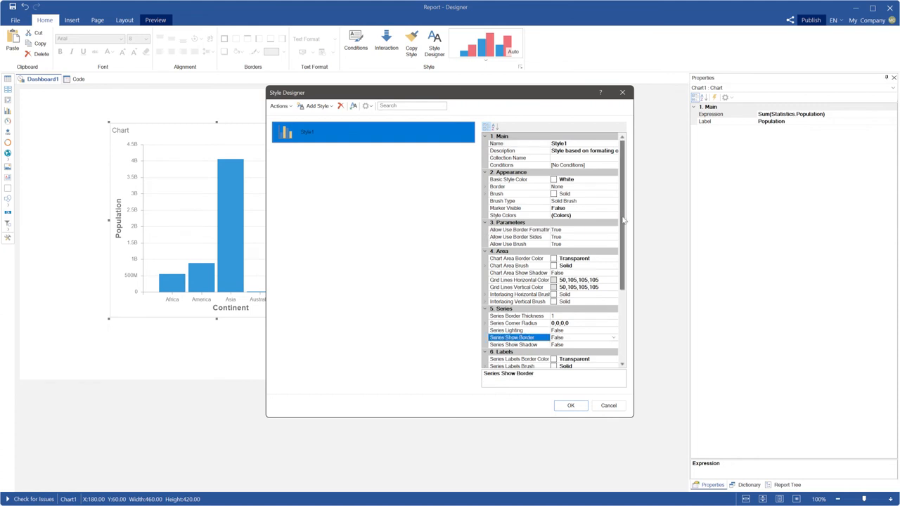
Step: Give Style1's series rounded corners and apply the custom style to the dashboard chart
scroll("down", 3)
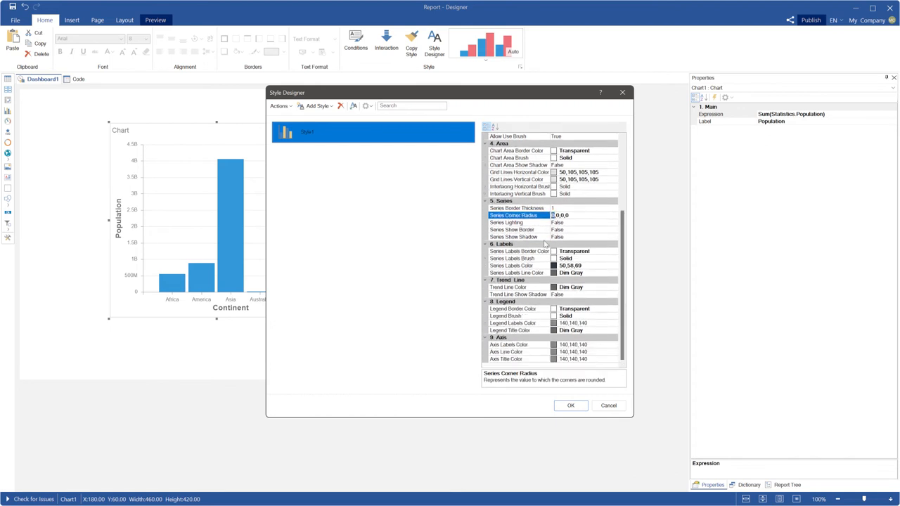
left_click(486, 215)
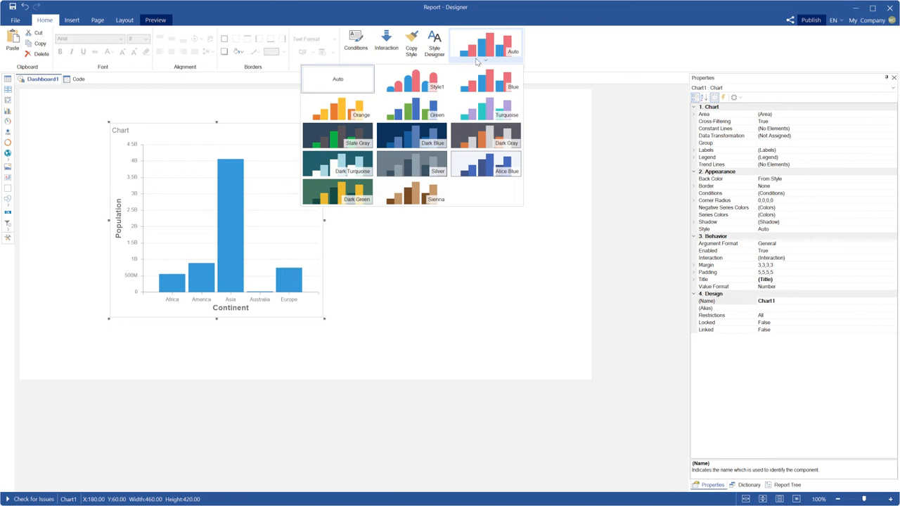
left_click(412, 80)
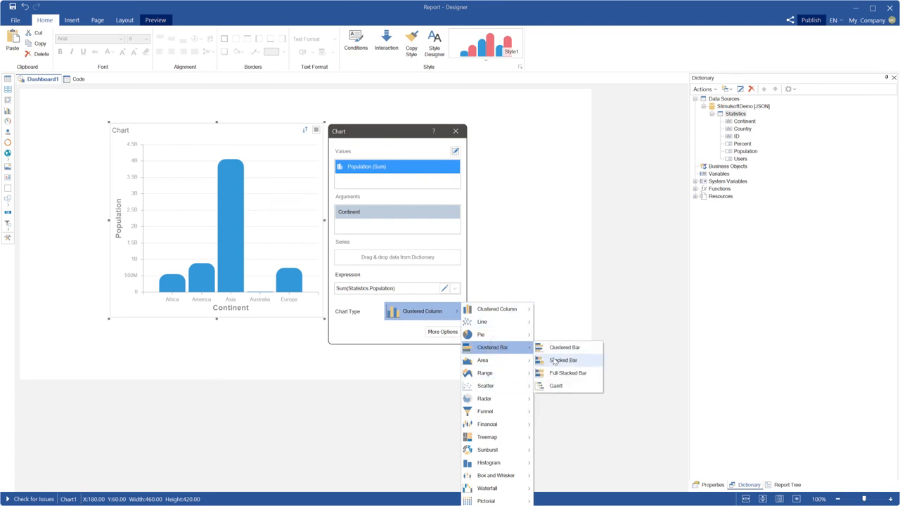
Step: Change the population chart's type to Clustered Bar so it draws horizontal rounded bars
left_click(566, 346)
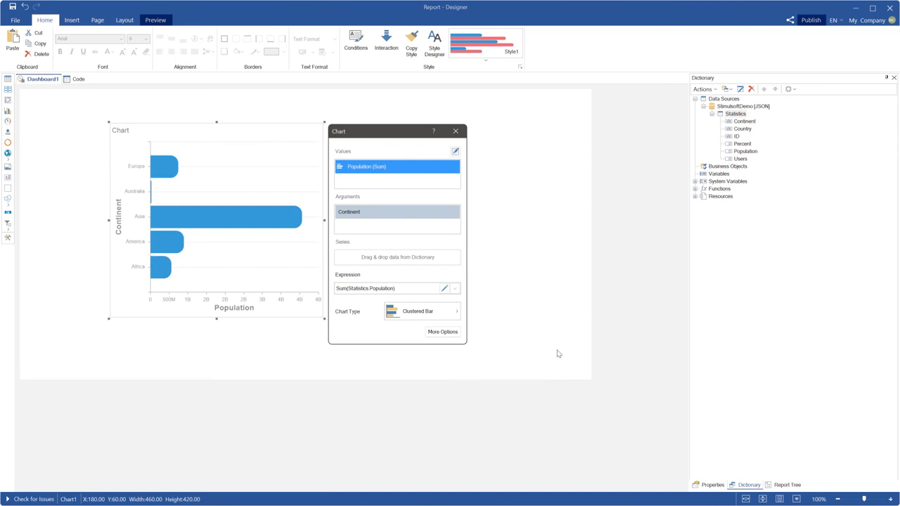